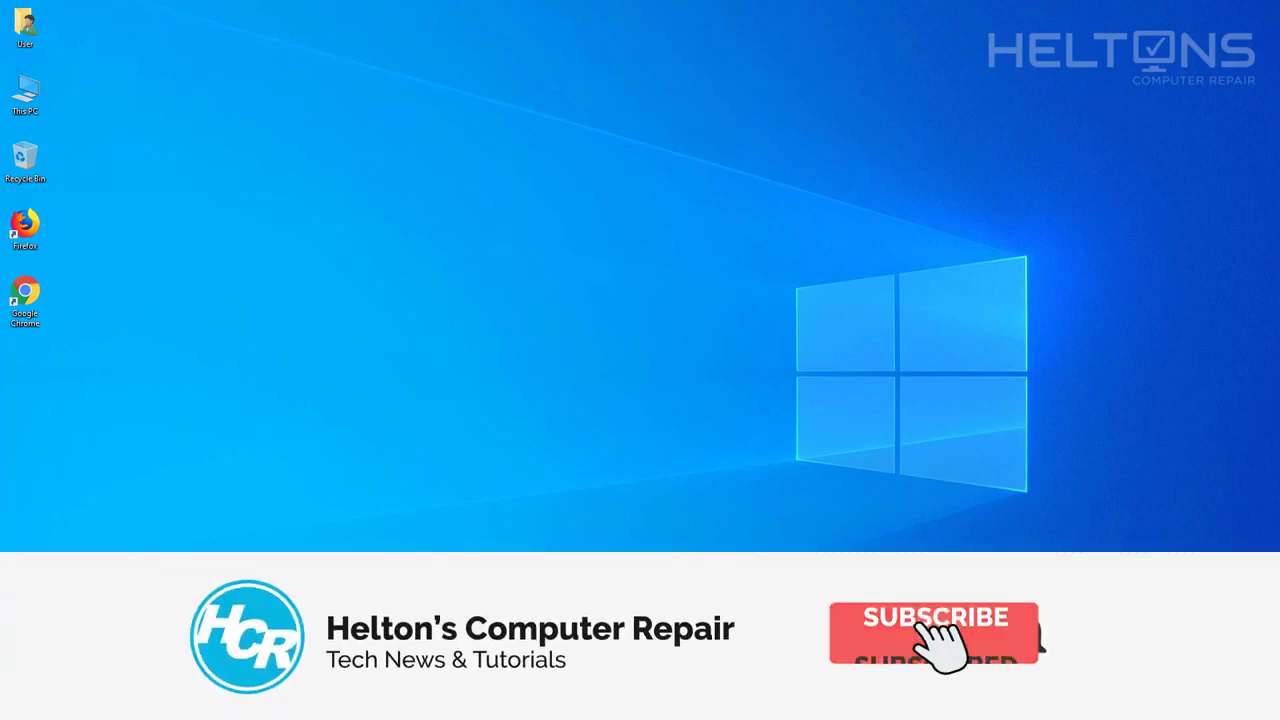
# Launch Google Chrome and go to discordapp.com by entering 'discord' in the address bar.
pyautogui.click(934, 632)
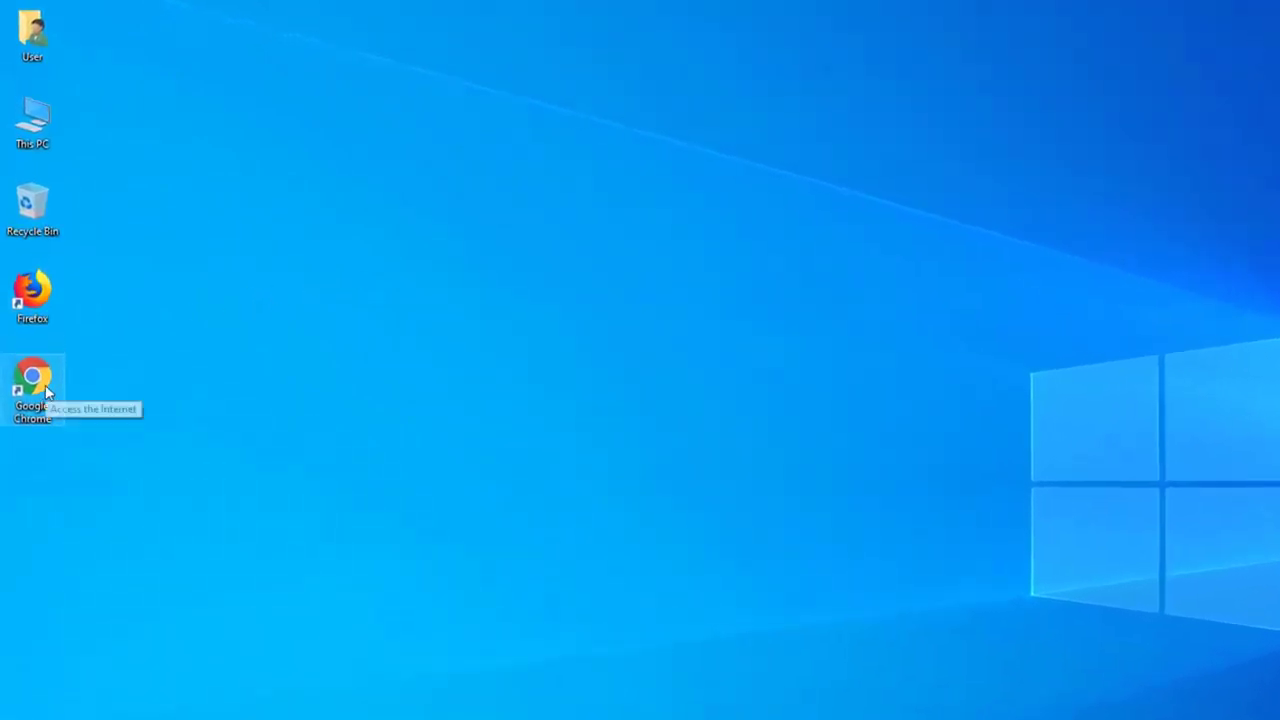
pyautogui.doubleClick(32, 380)
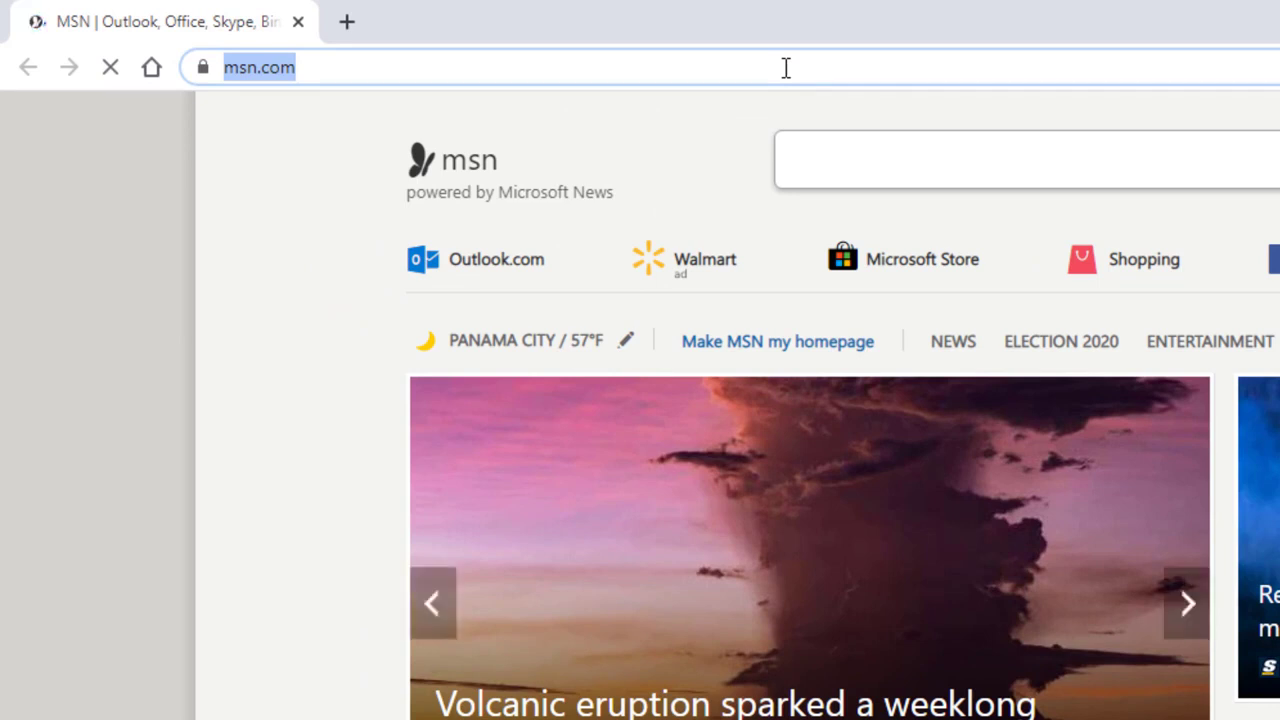
pyautogui.write('discordapp')
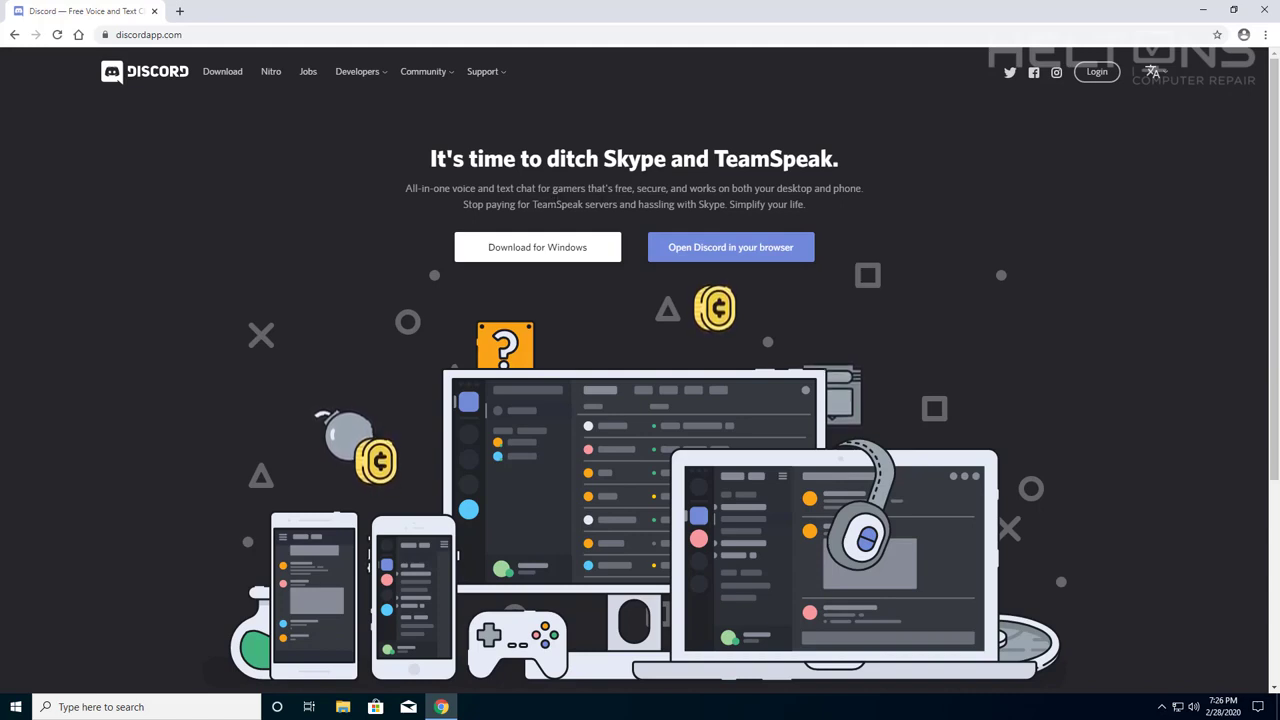
pyautogui.moveTo(490, 224)
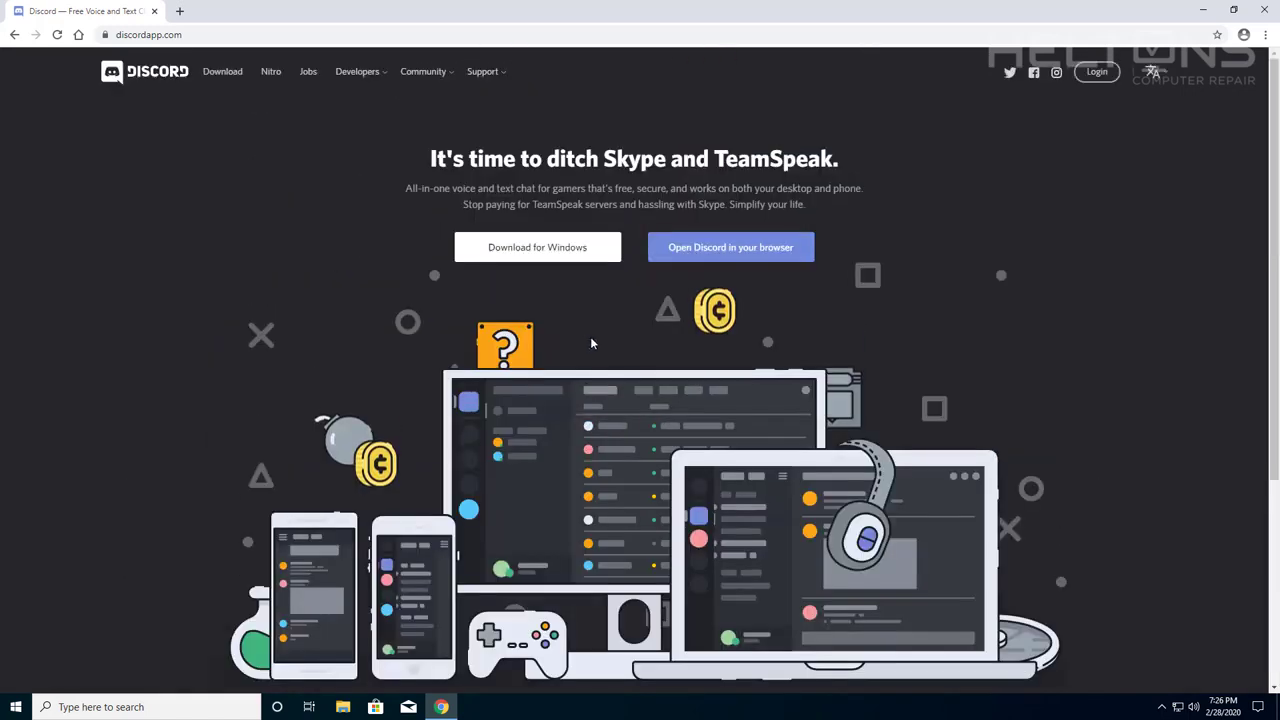
pyautogui.moveTo(536, 248)
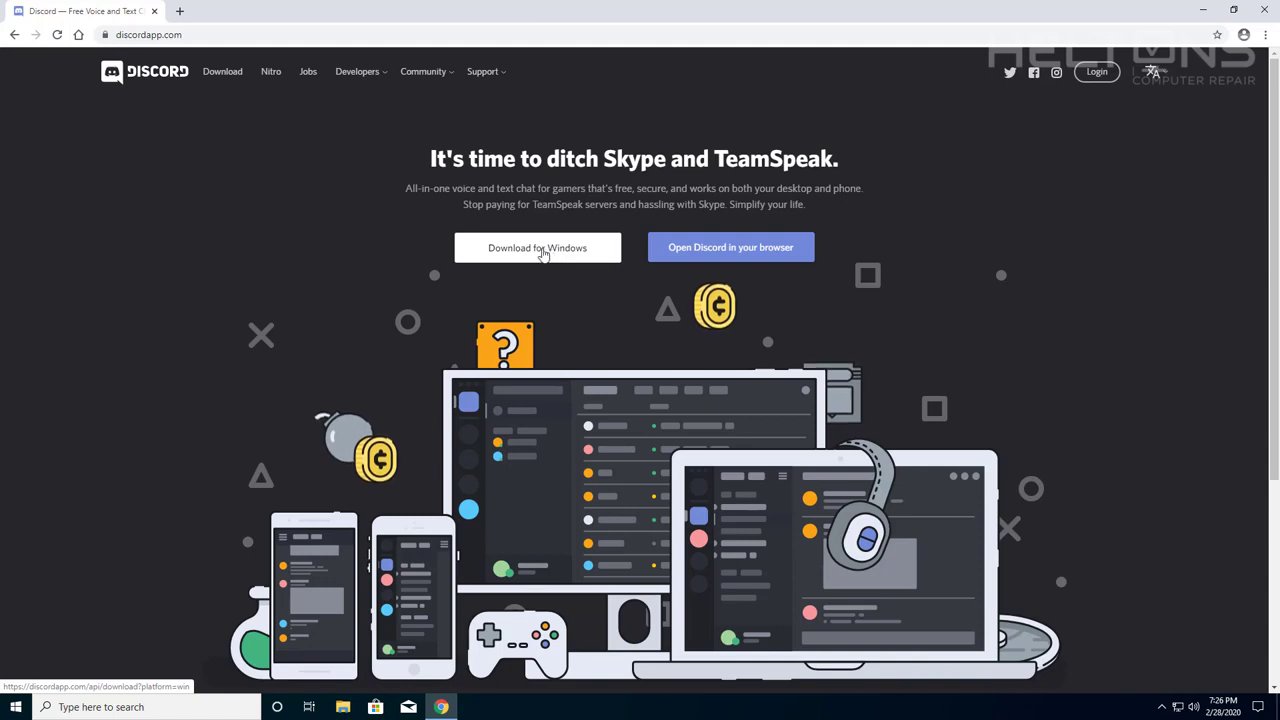
pyautogui.moveTo(230, 92)
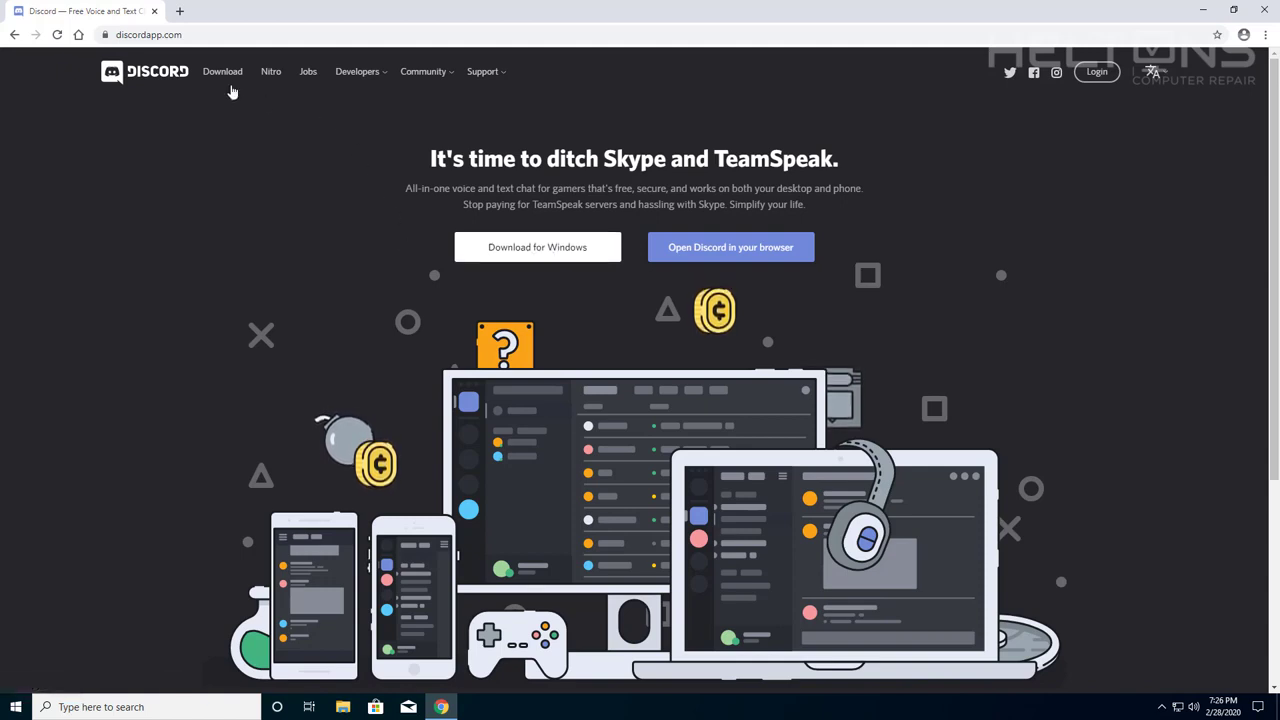
pyautogui.moveTo(222, 72)
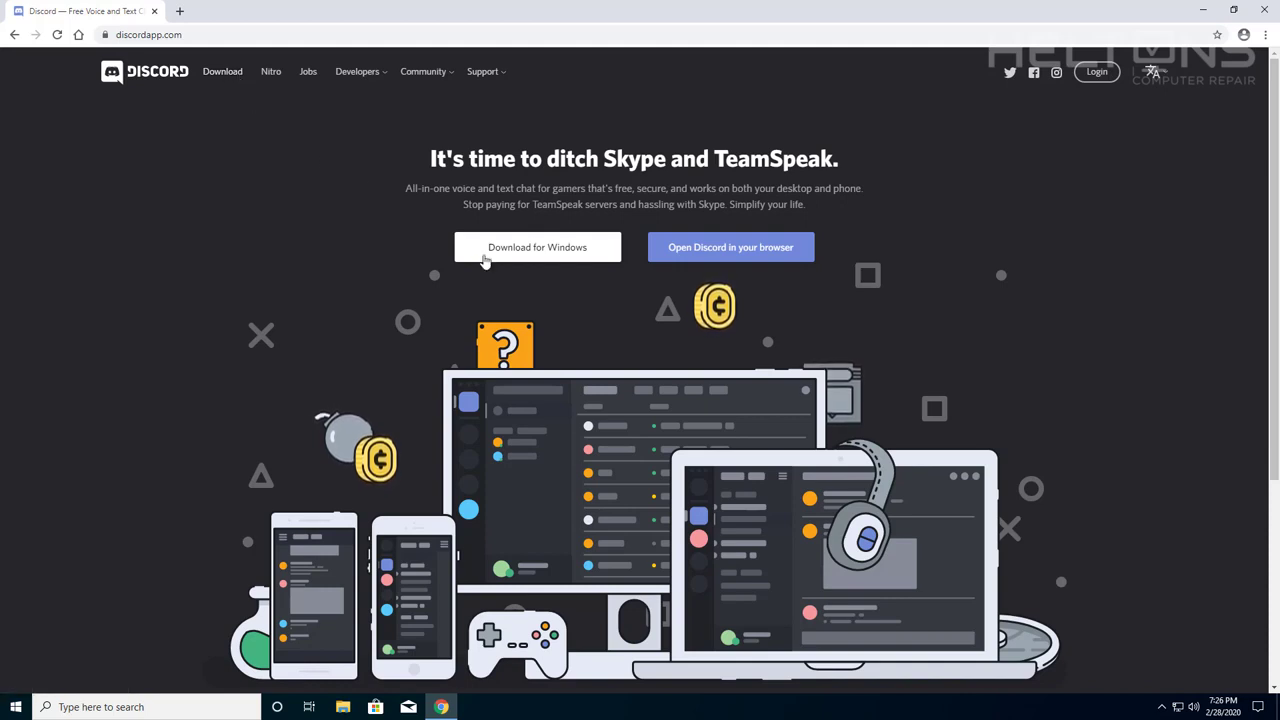
pyautogui.moveTo(518, 264)
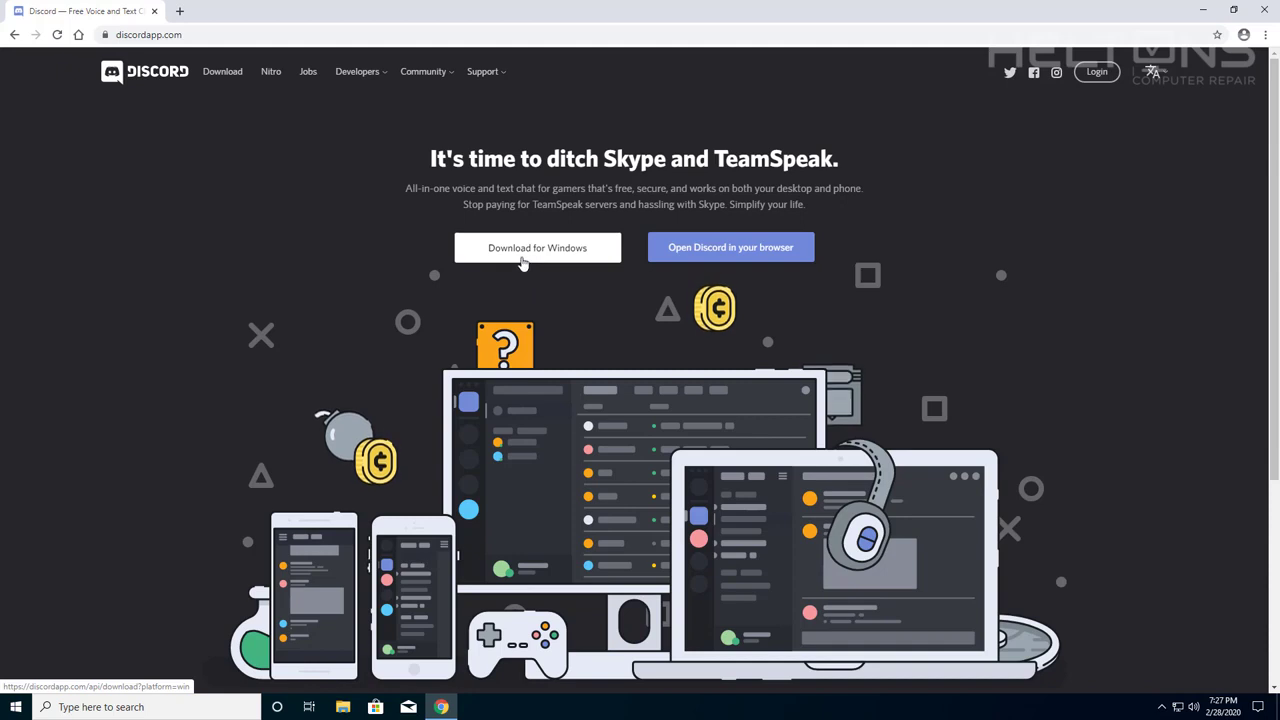
pyautogui.moveTo(528, 260)
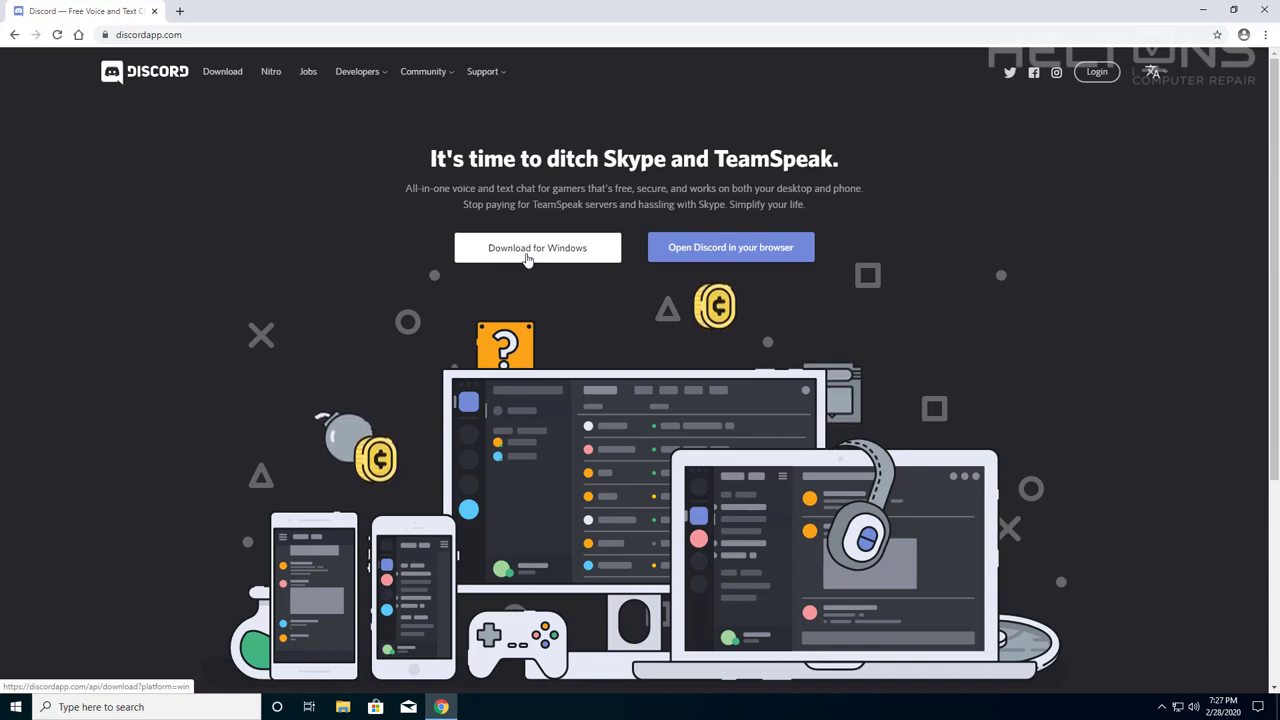
# Download DiscordSetup.exe for Windows and run it from Chrome's download bar.
pyautogui.click(536, 248)
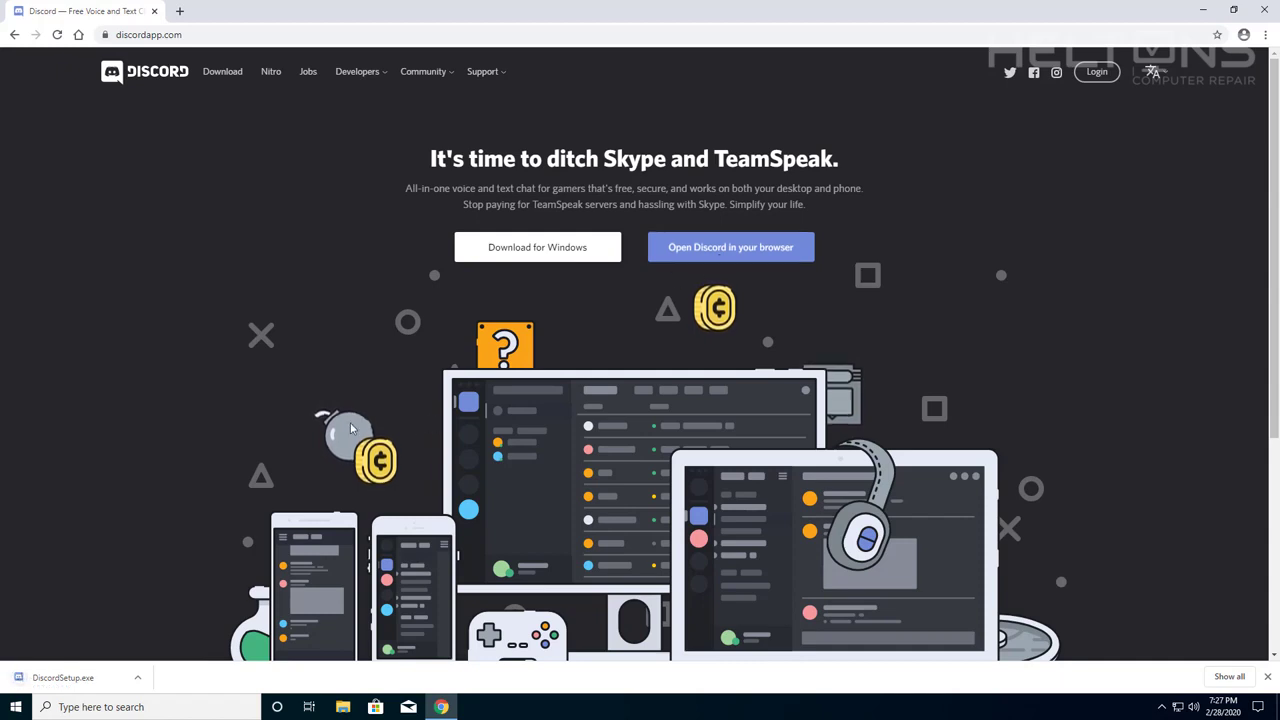
pyautogui.moveTo(92, 682)
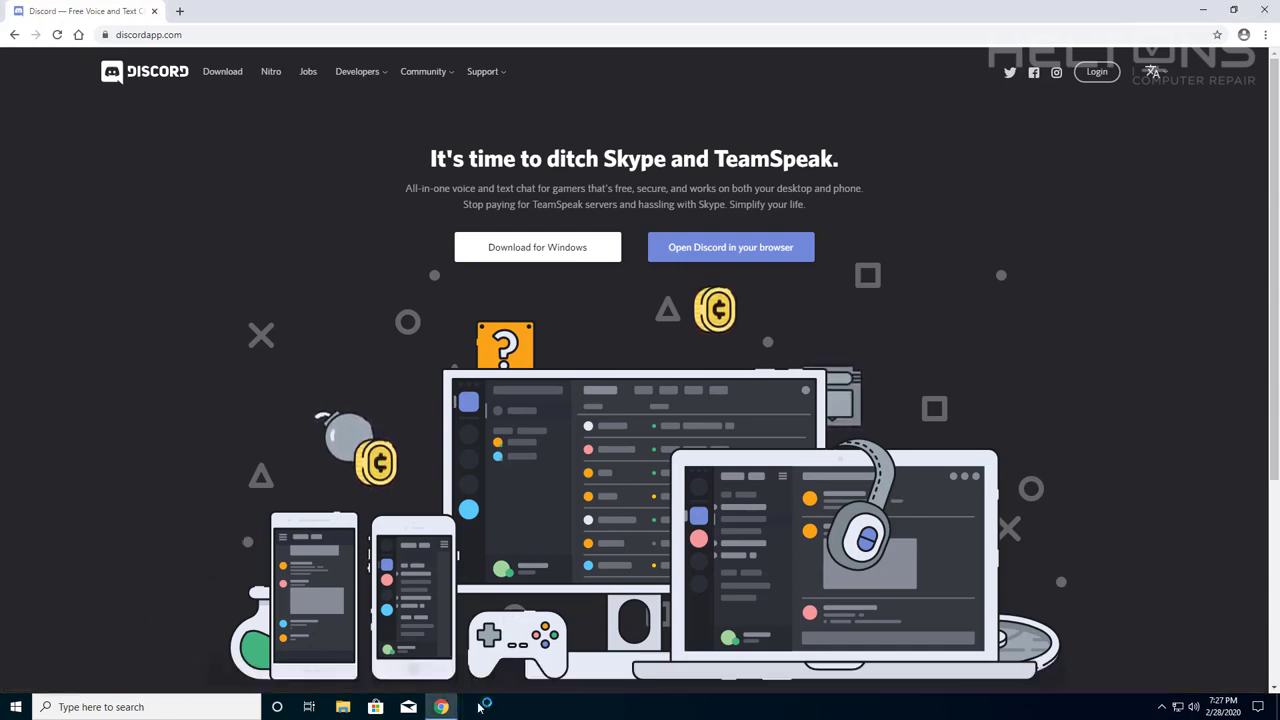
pyautogui.click(472, 708)
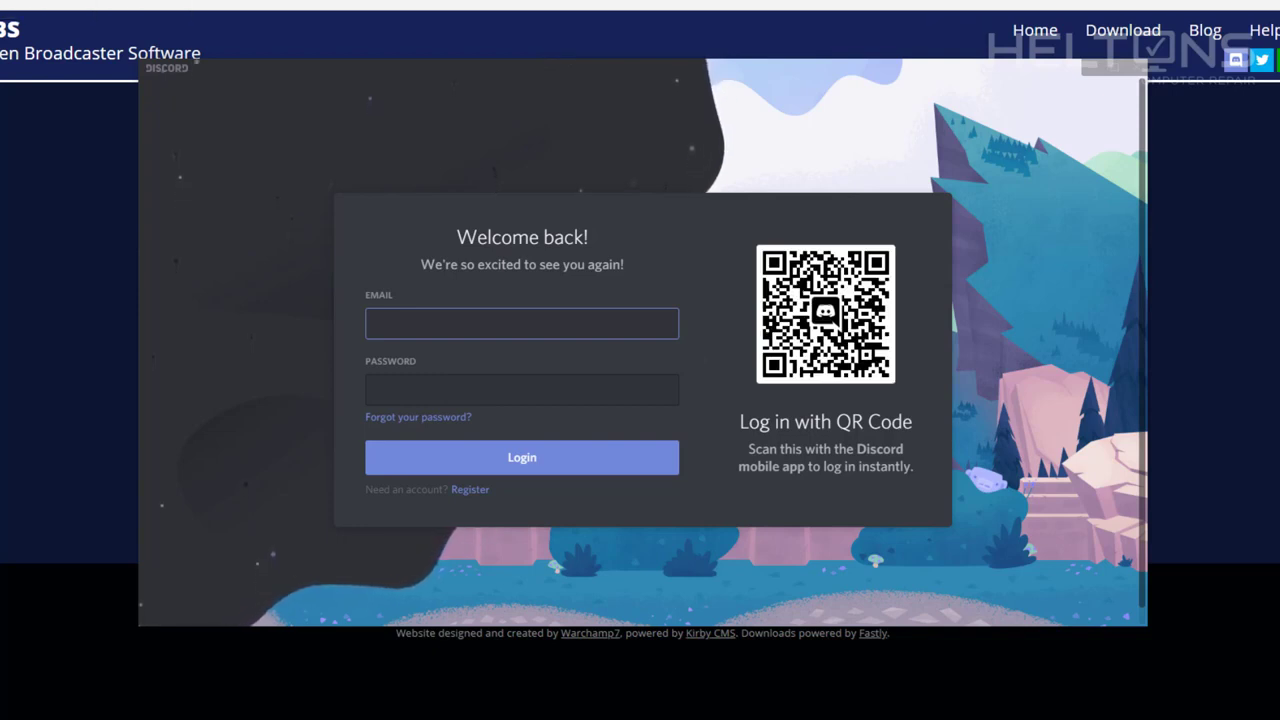
pyautogui.click(520, 324)
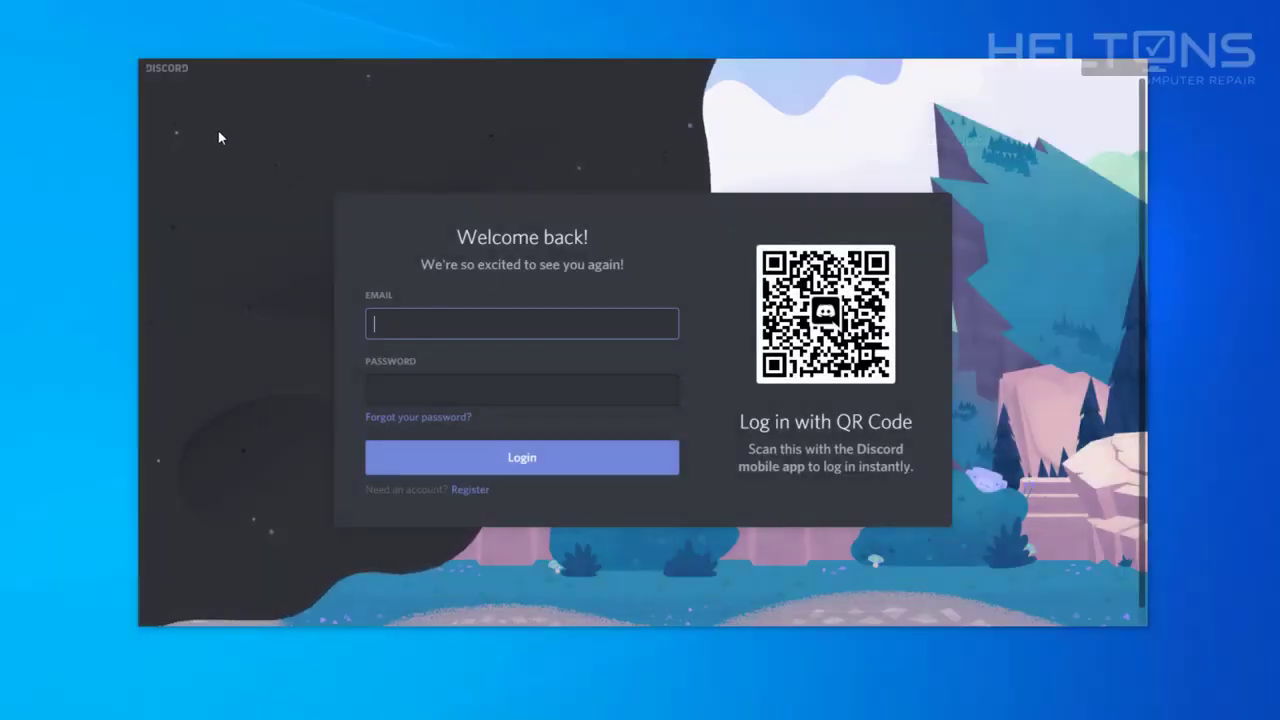
pyautogui.moveTo(710, 138)
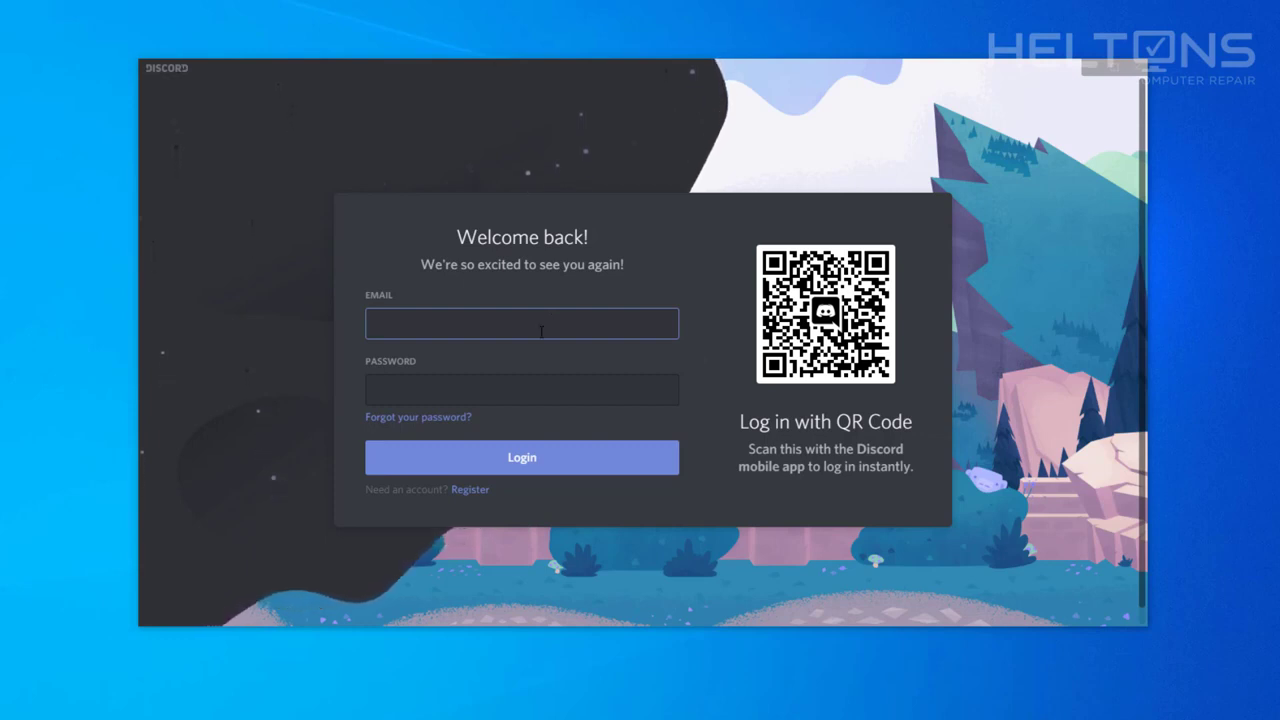
pyautogui.write('ro')
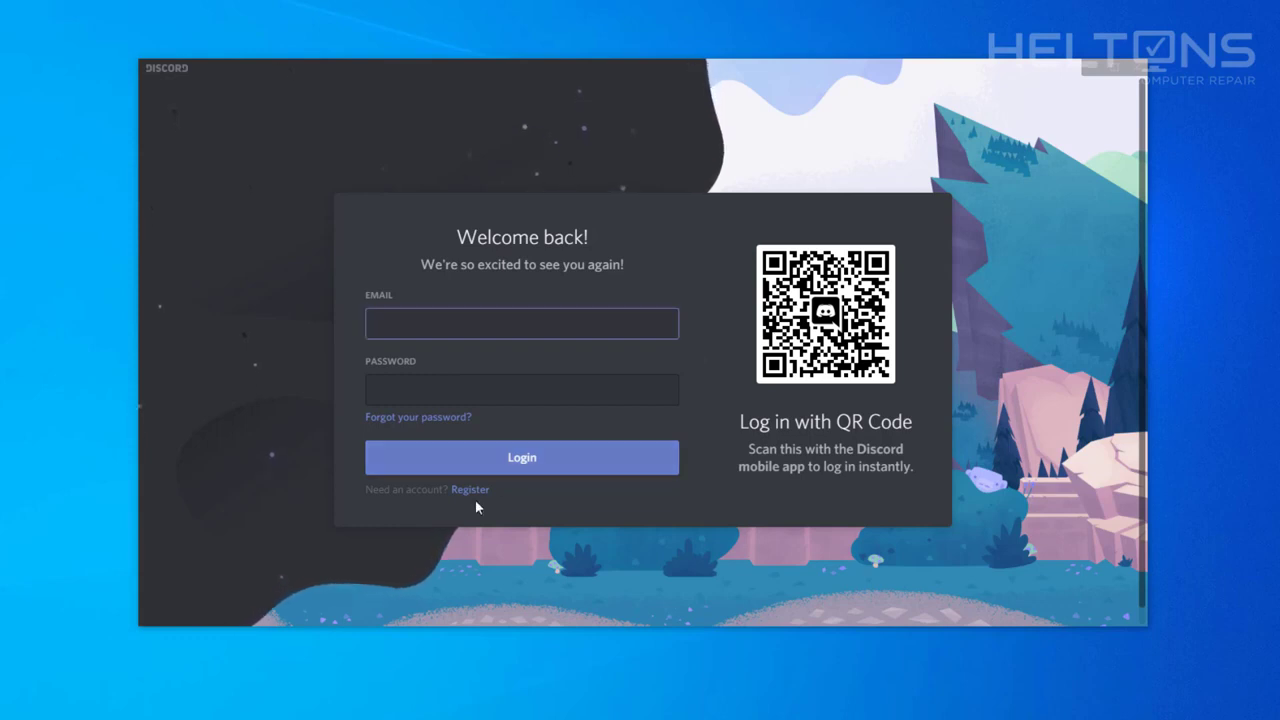
pyautogui.click(468, 488)
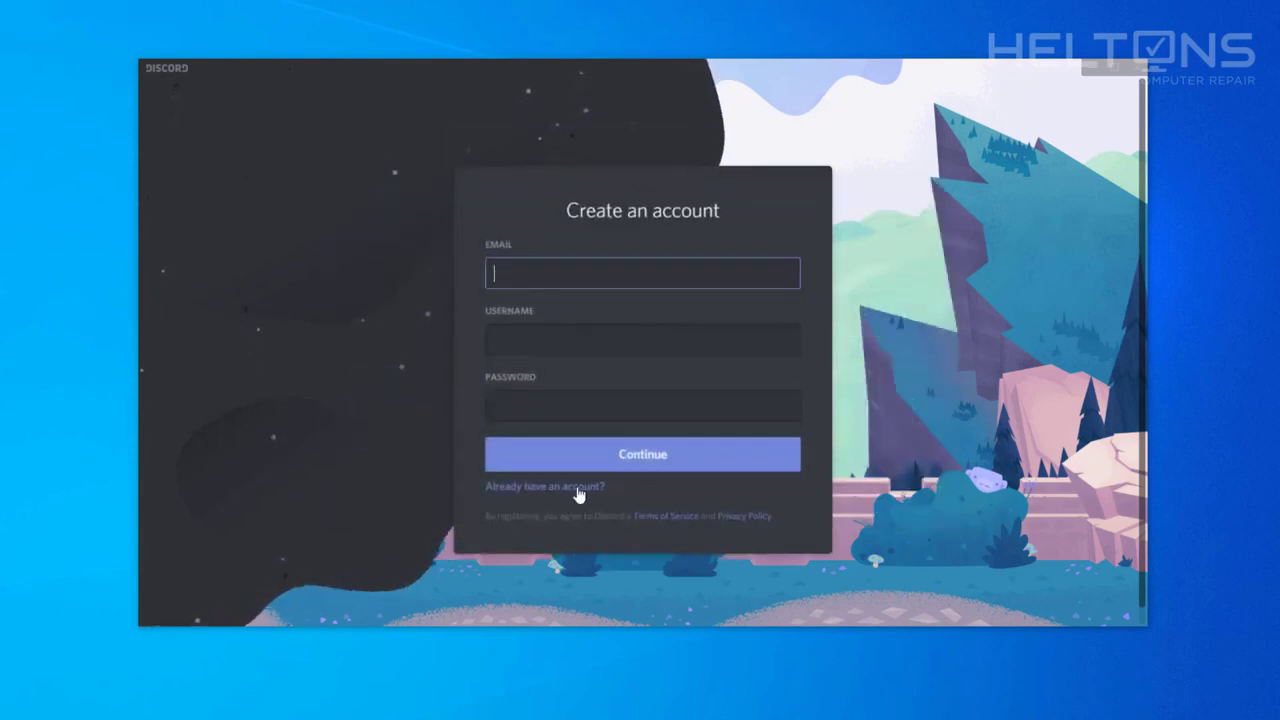
pyautogui.click(544, 486)
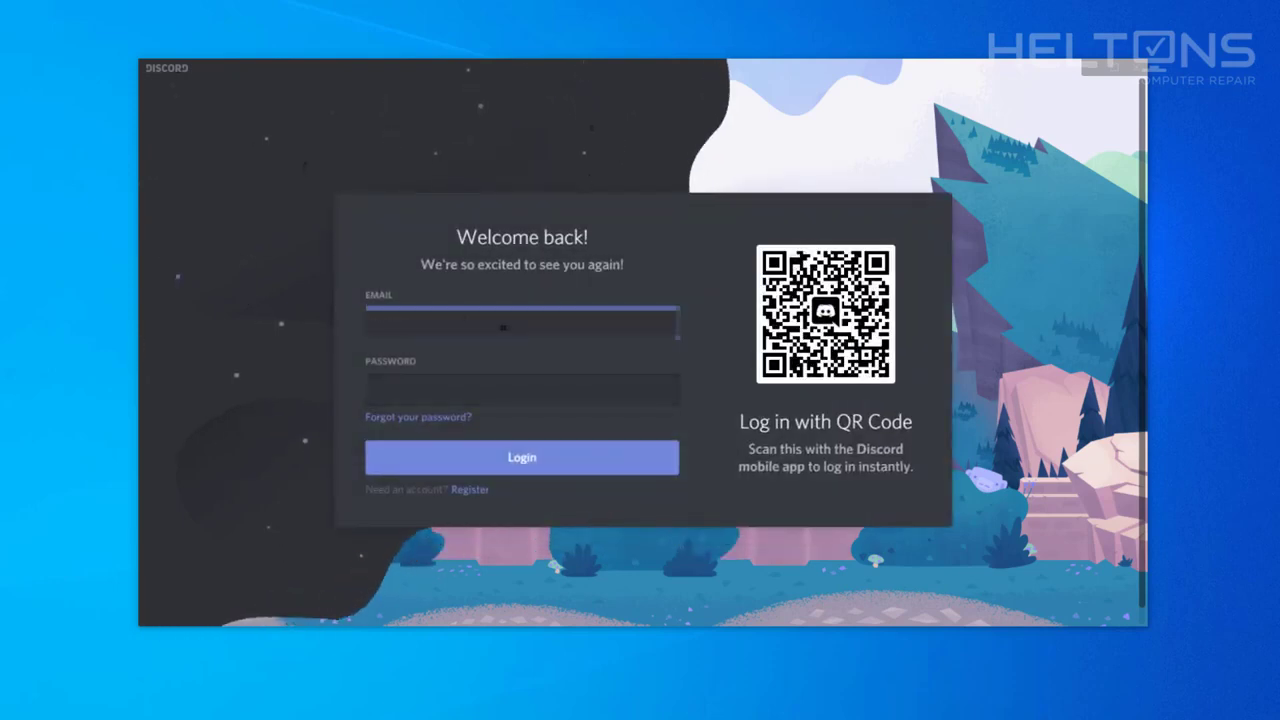
pyautogui.write('email@example.com')
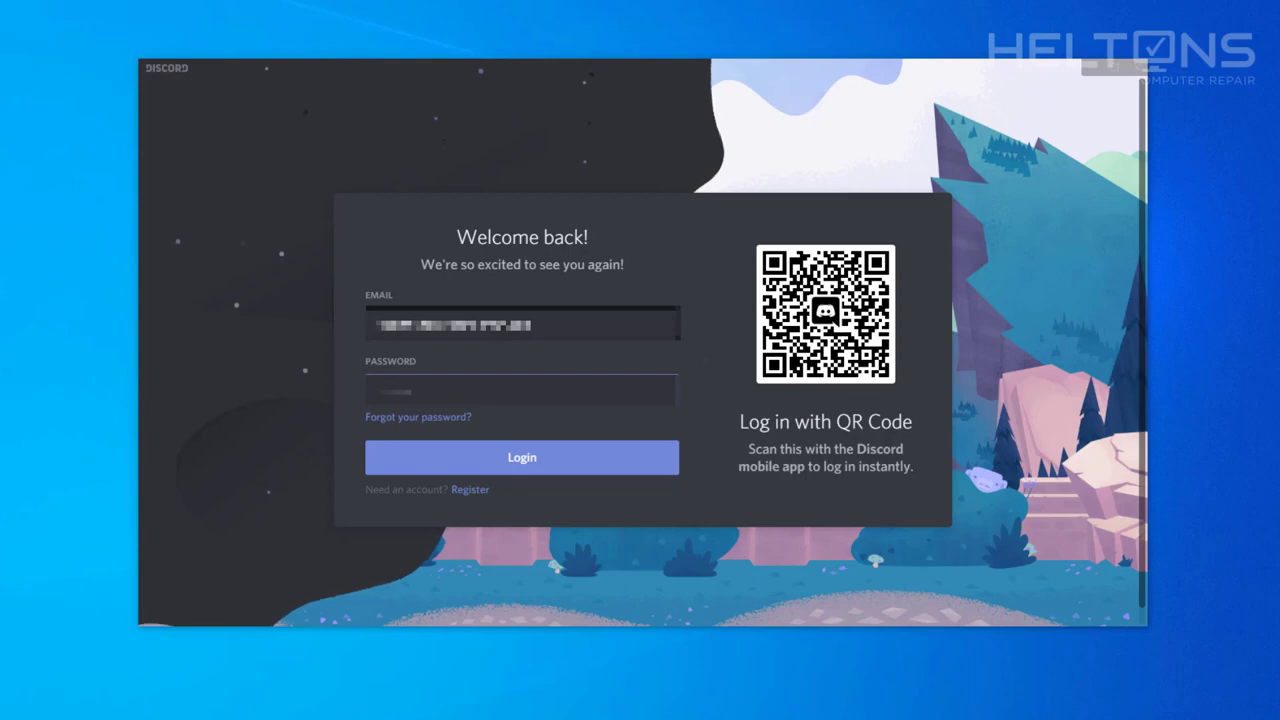
# Submit the login, pass the 'I'm not a robot' car-image captcha, reaching the new-location warning.
pyautogui.click(520, 456)
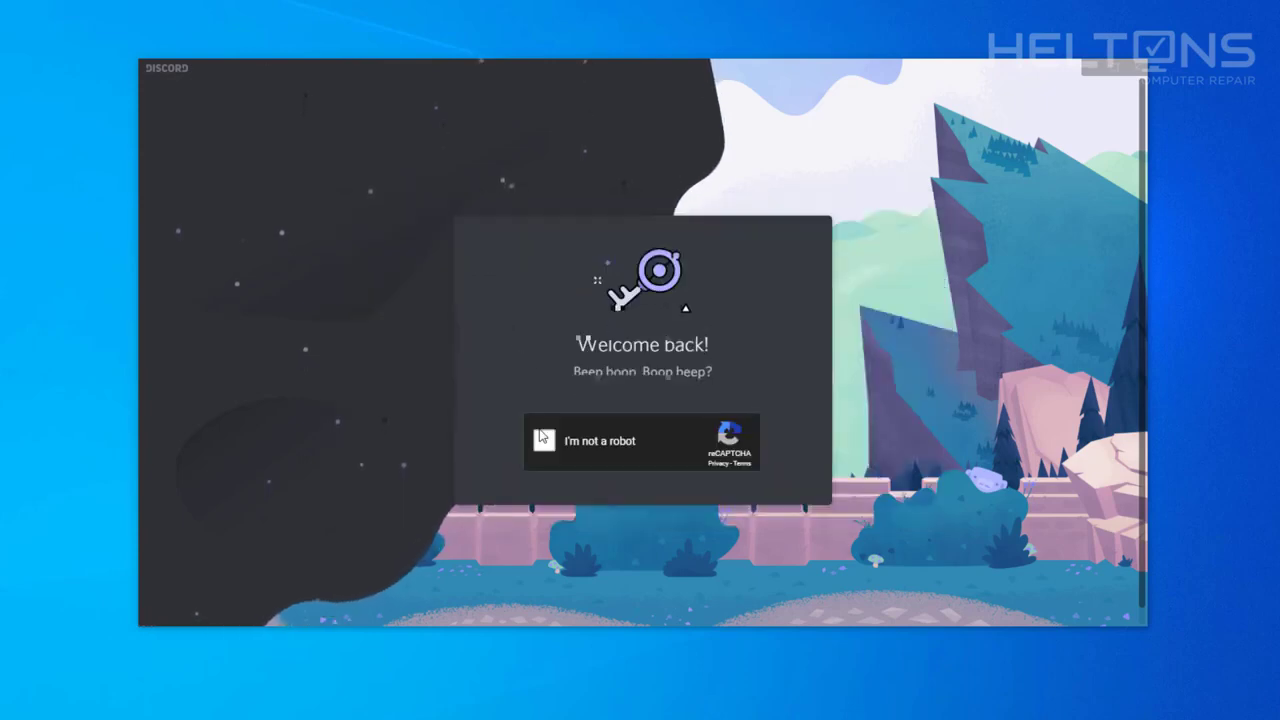
pyautogui.click(544, 440)
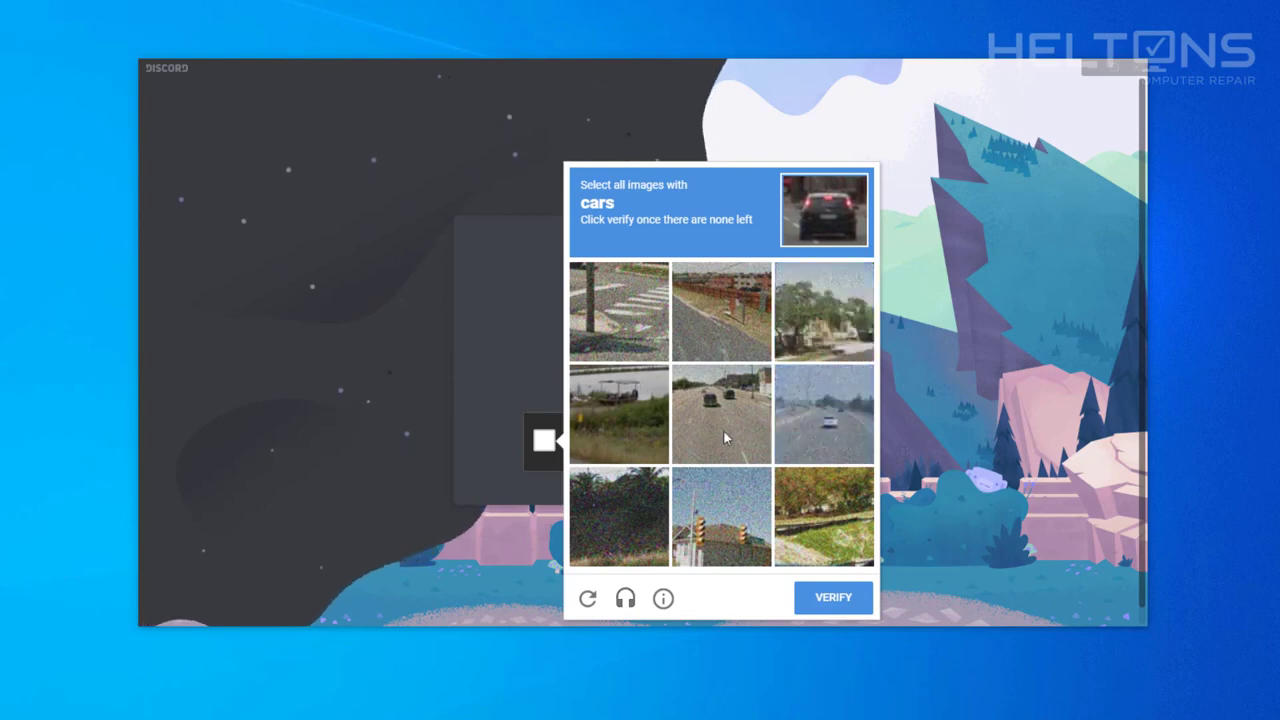
pyautogui.click(832, 596)
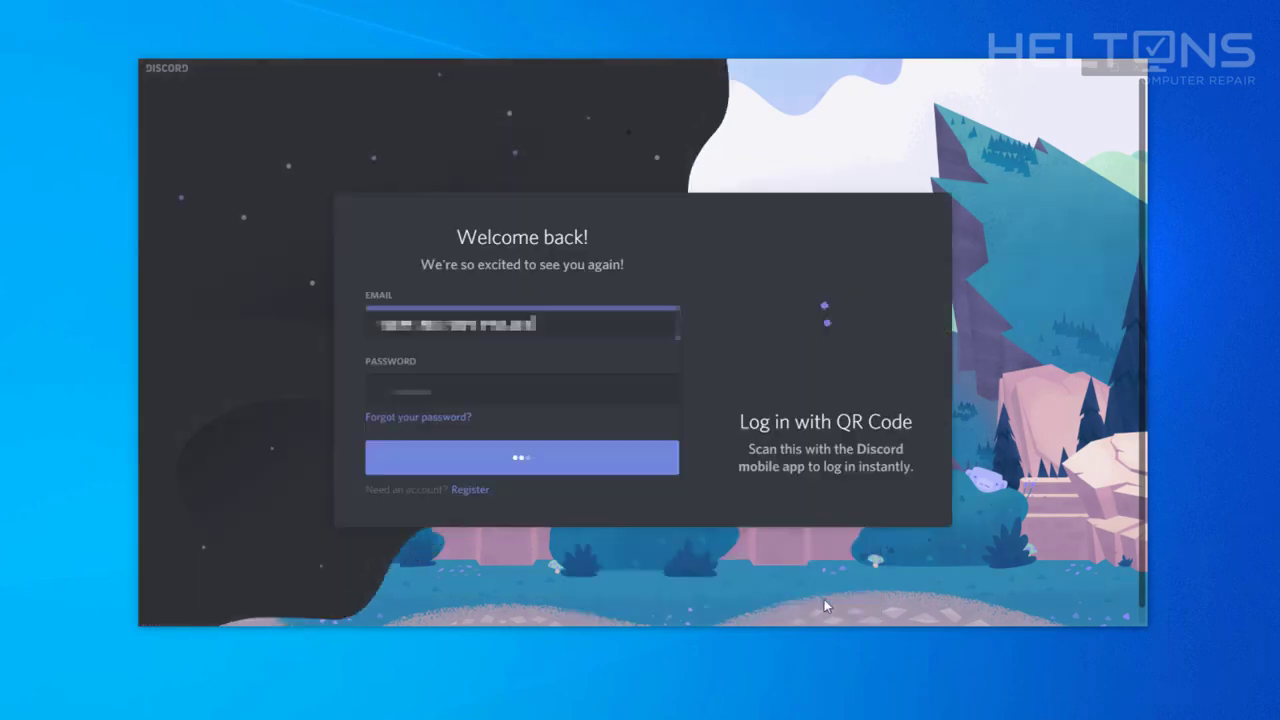
pyautogui.click(520, 456)
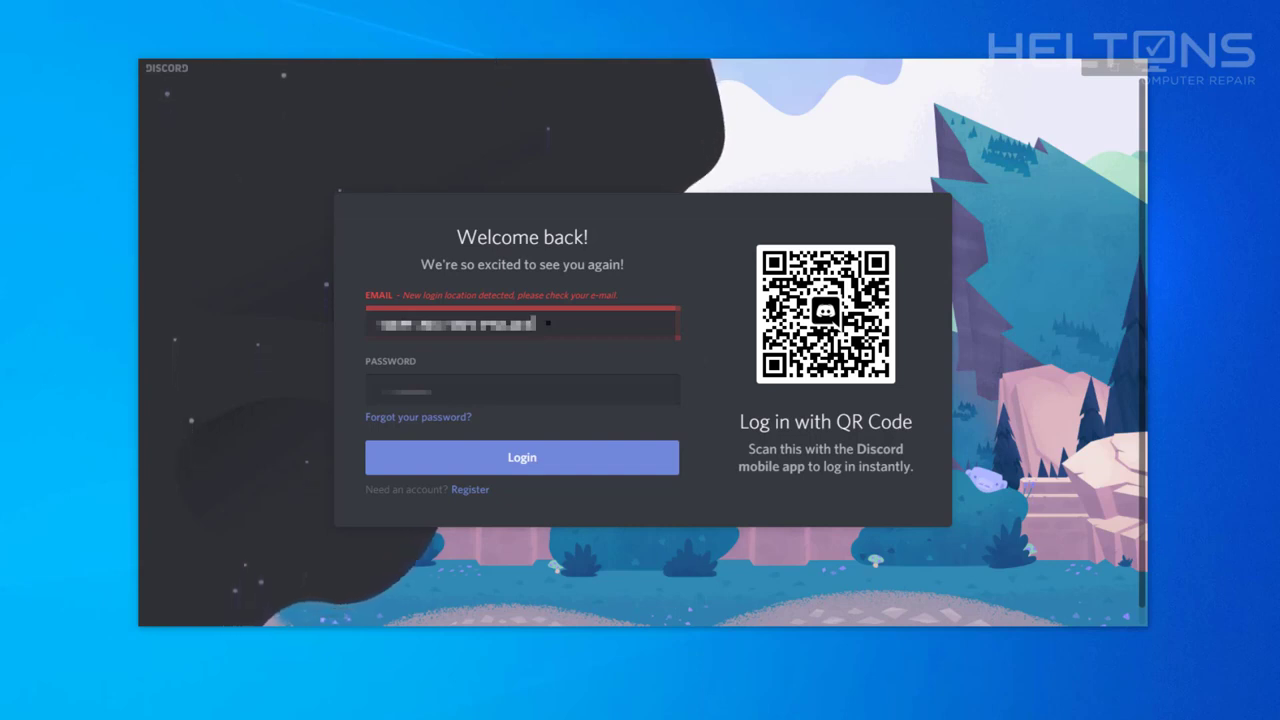
pyautogui.moveTo(872, 410)
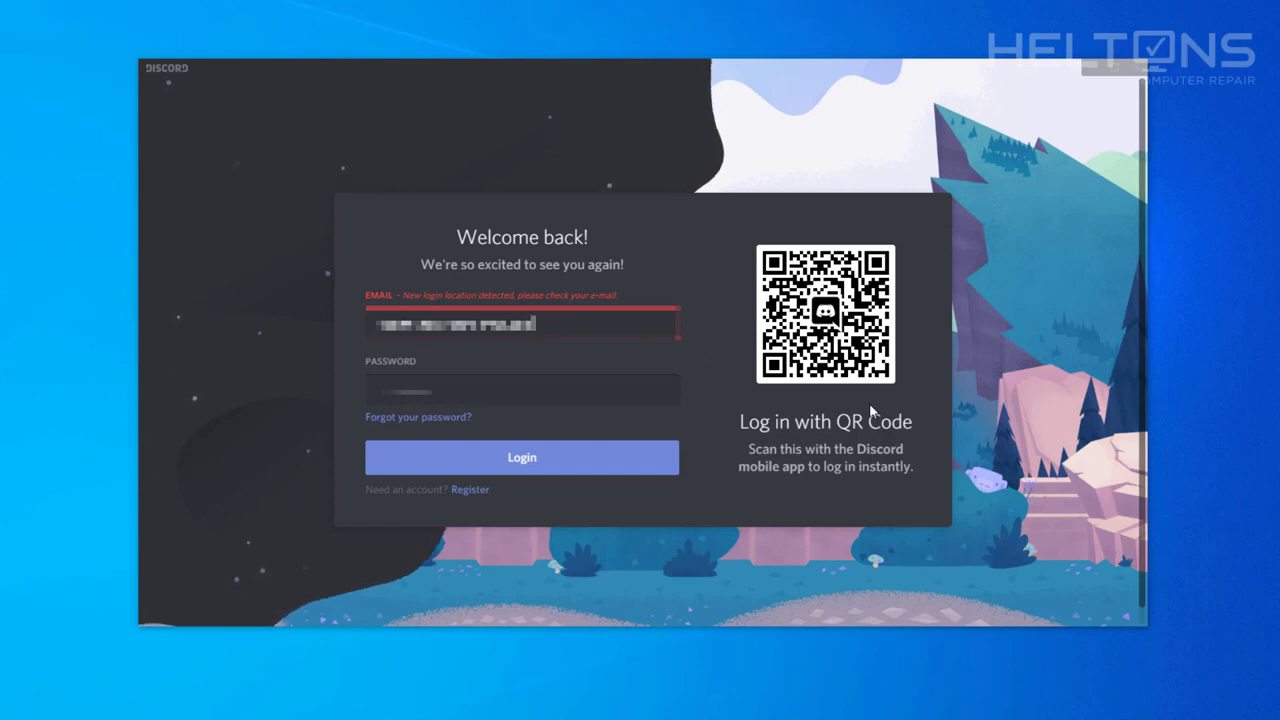
pyautogui.moveTo(836, 390)
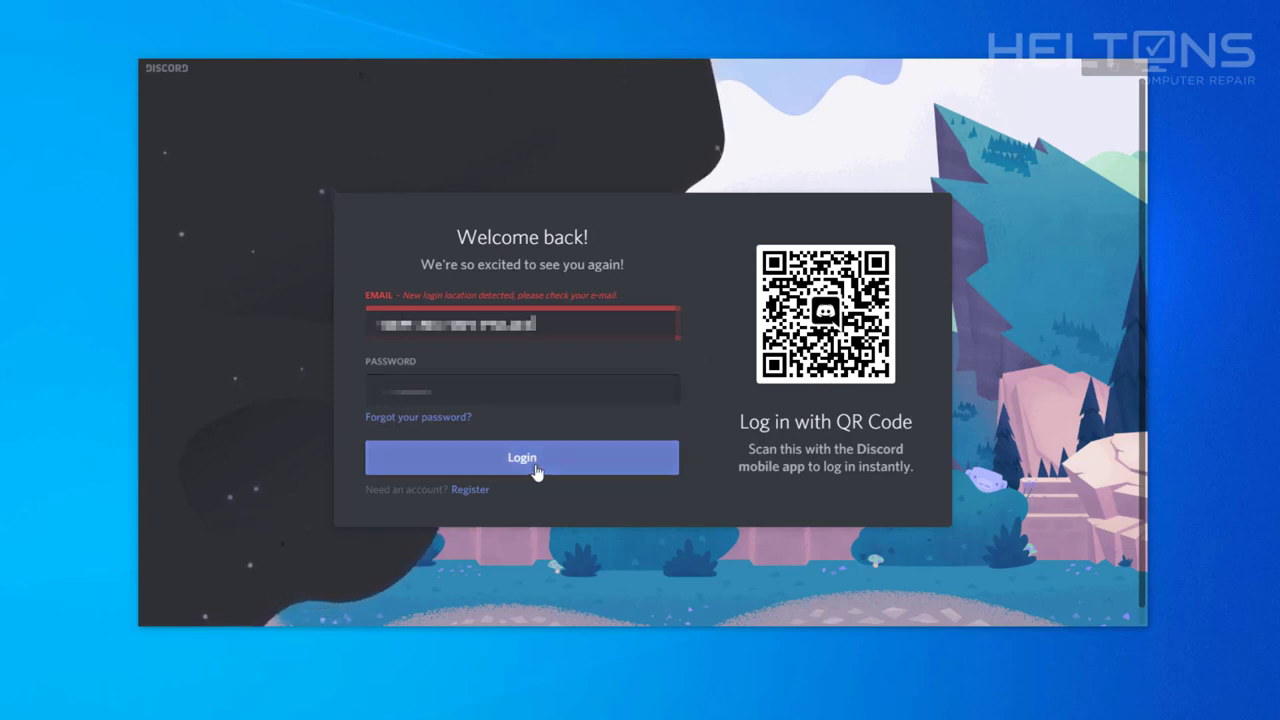
# Retry Login successfully, maximize Discord, and enter the Heltons Computer Repair server.
pyautogui.click(520, 456)
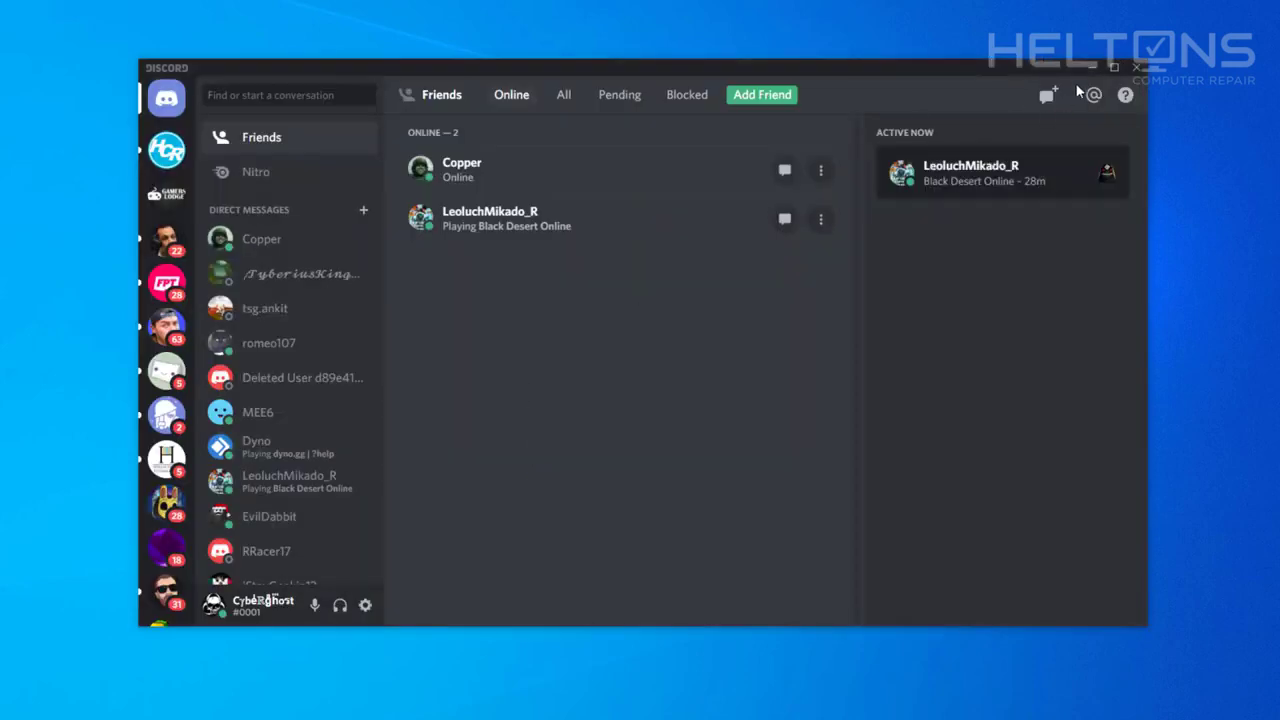
pyautogui.click(1112, 68)
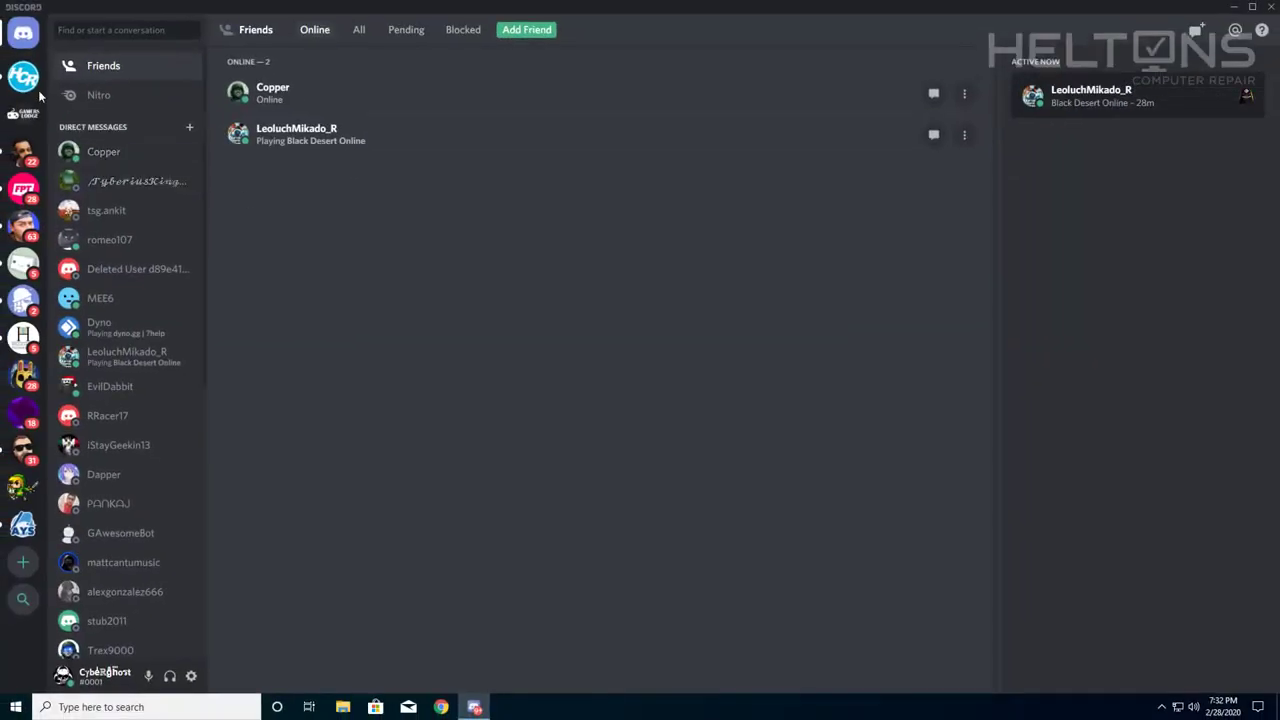
pyautogui.moveTo(24, 76)
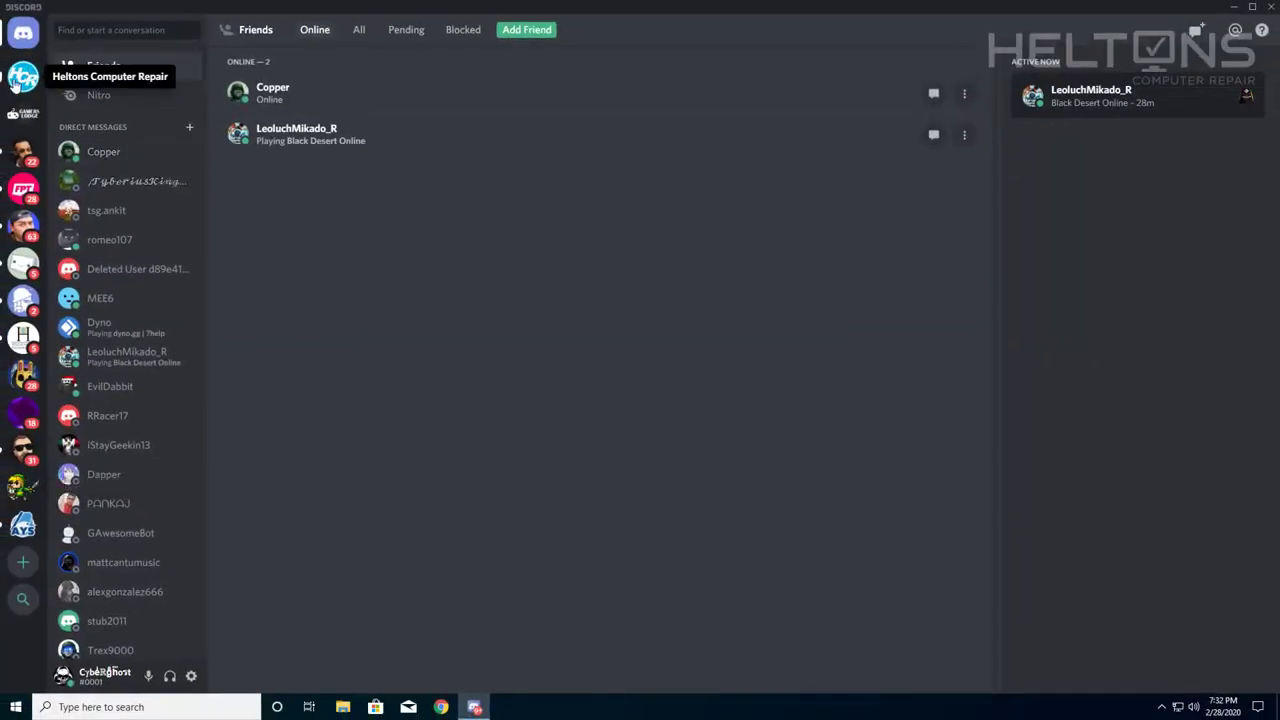
pyautogui.click(22, 78)
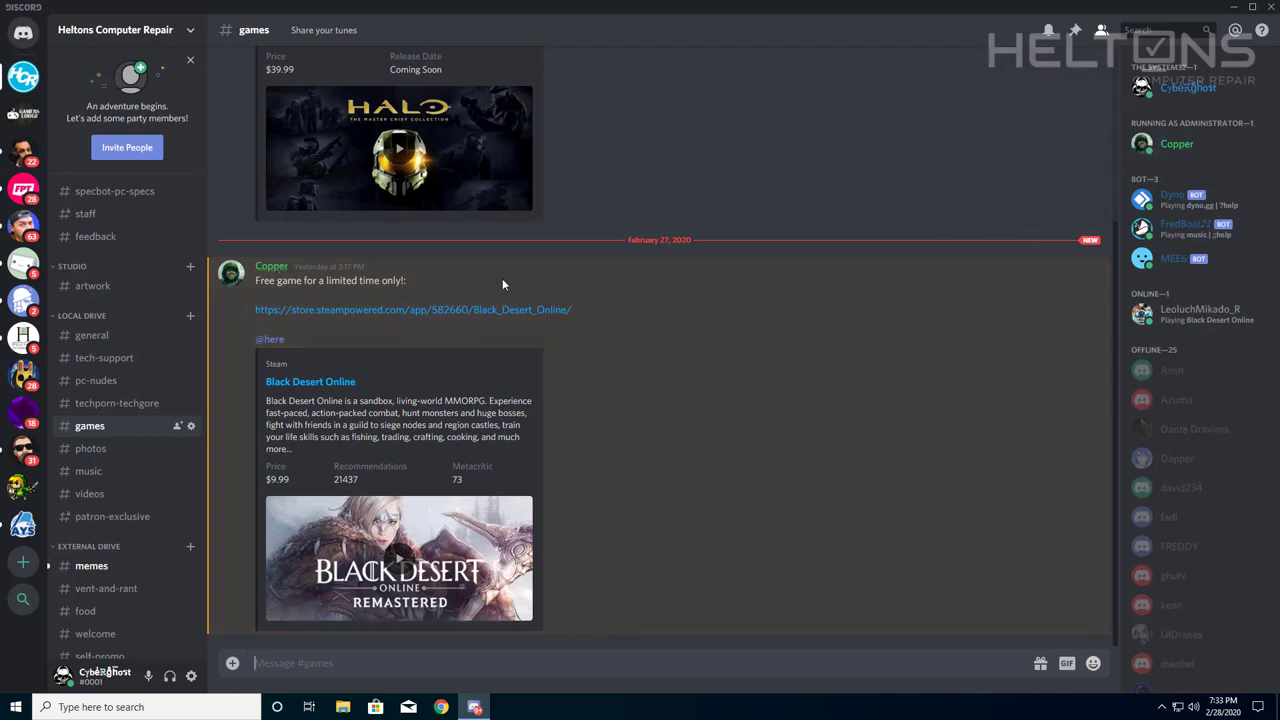
# Browse down through the #memes channel messages, then close Discord to the desktop.
pyautogui.click(92, 564)
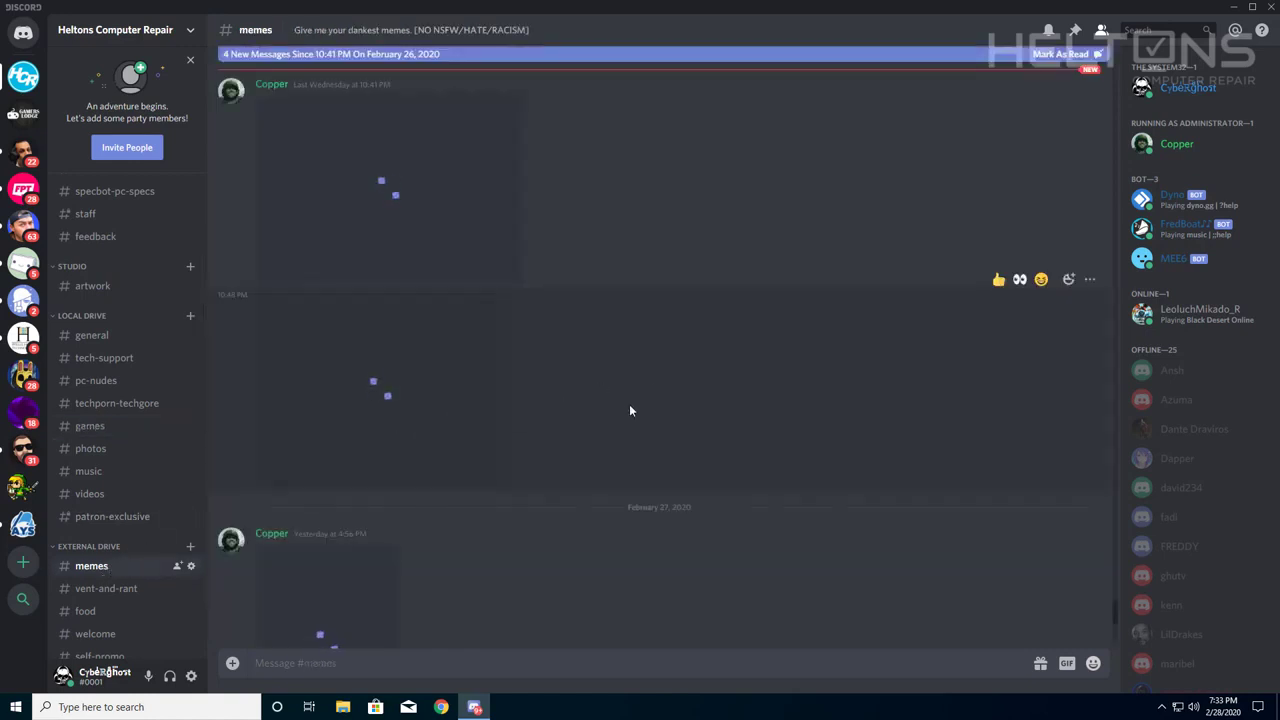
pyautogui.scroll(-3)
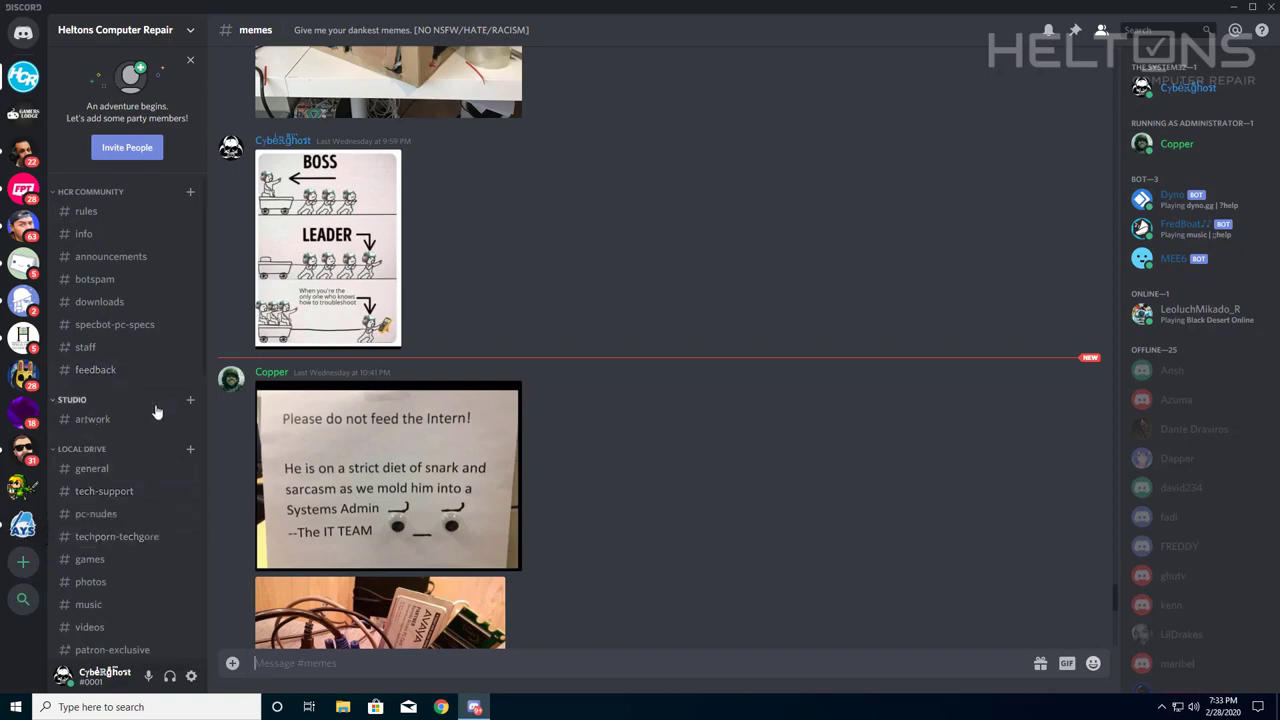
pyautogui.scroll(-3)
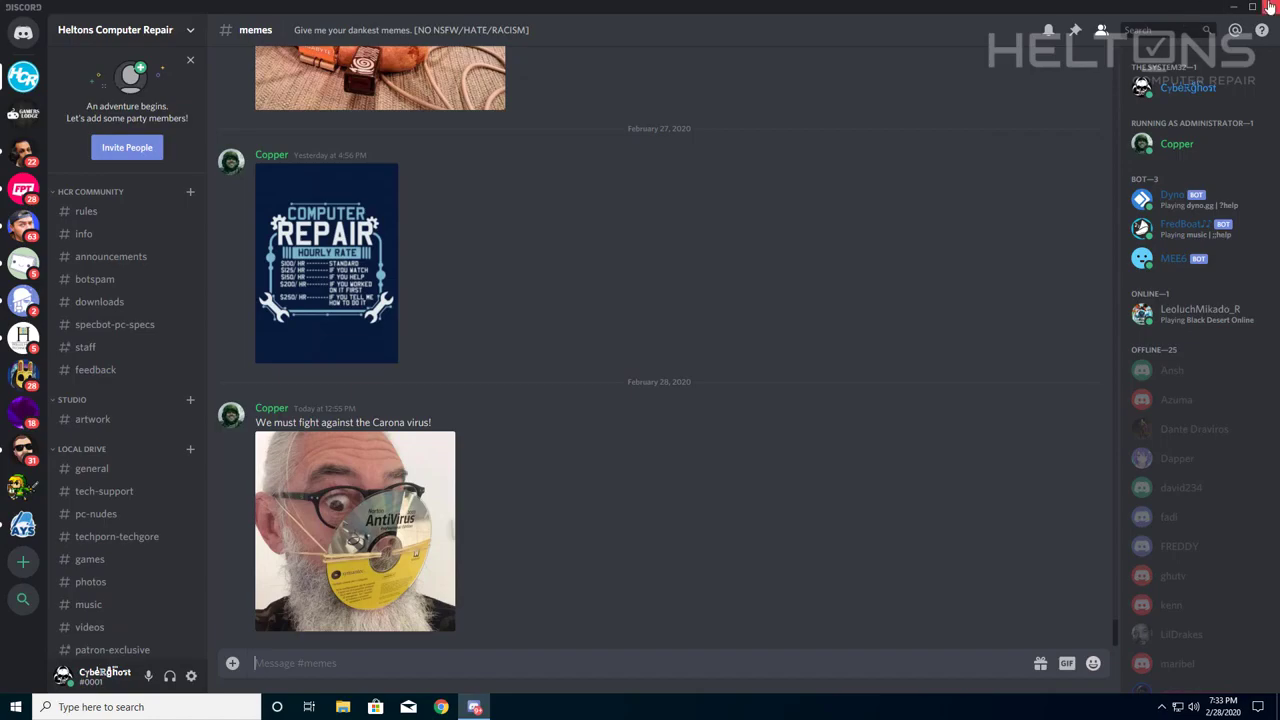
pyautogui.click(1234, 8)
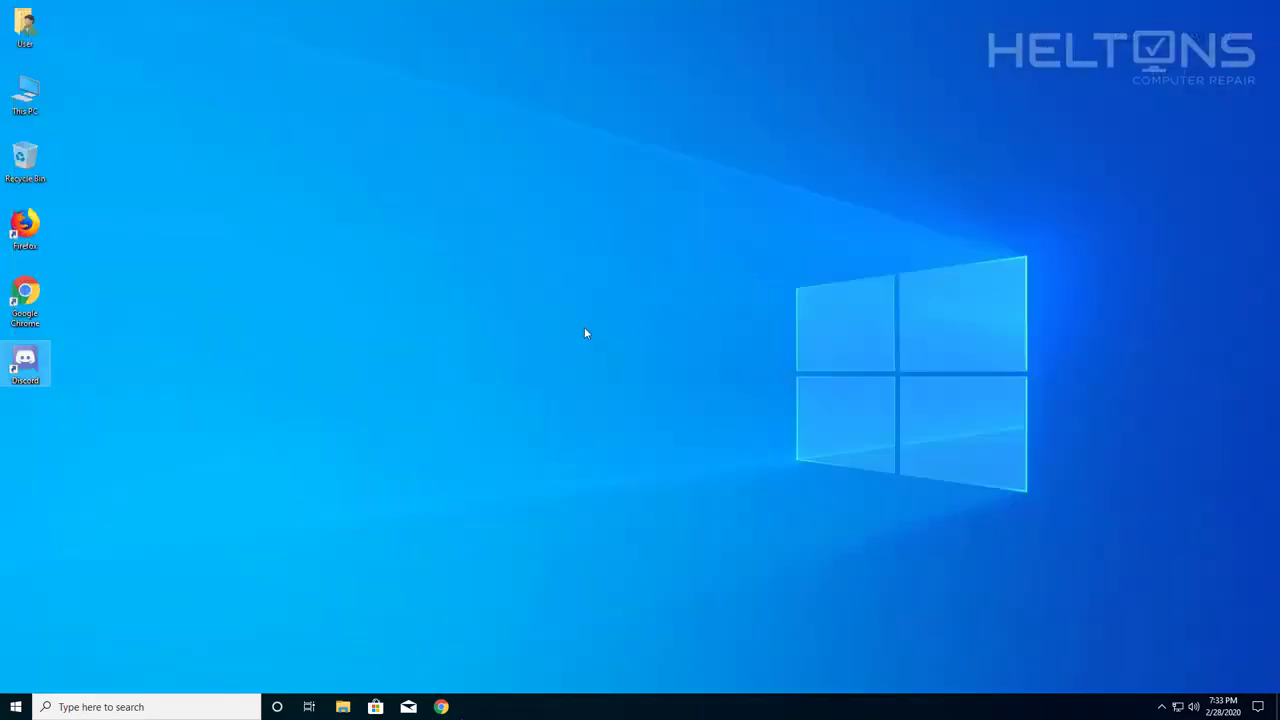